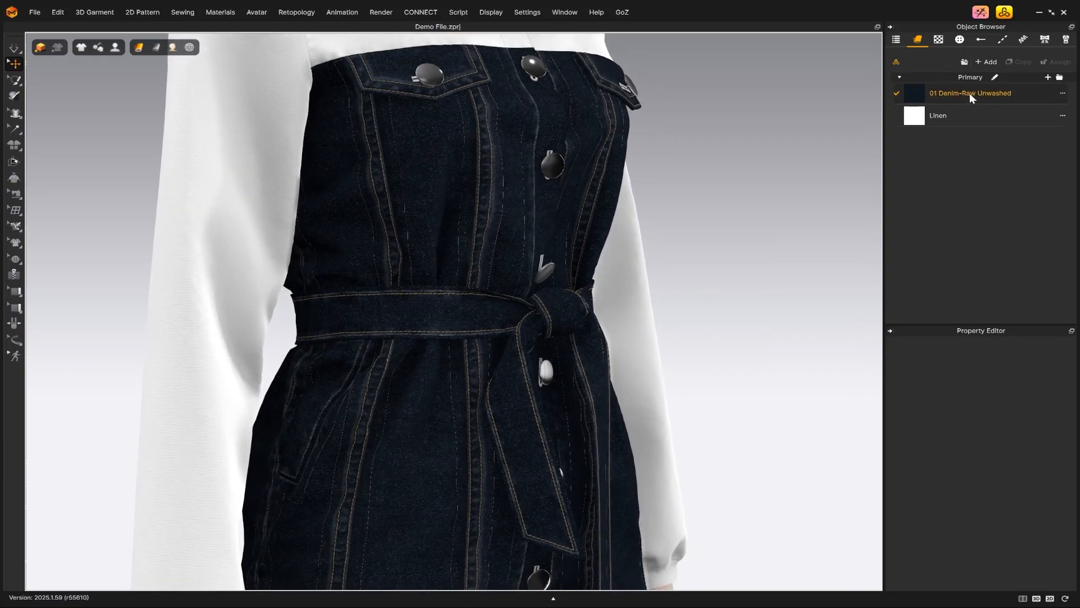
Select the 01 Denim-Raw Unwashed fabric and browse its material Type list.
left_click(970, 93)
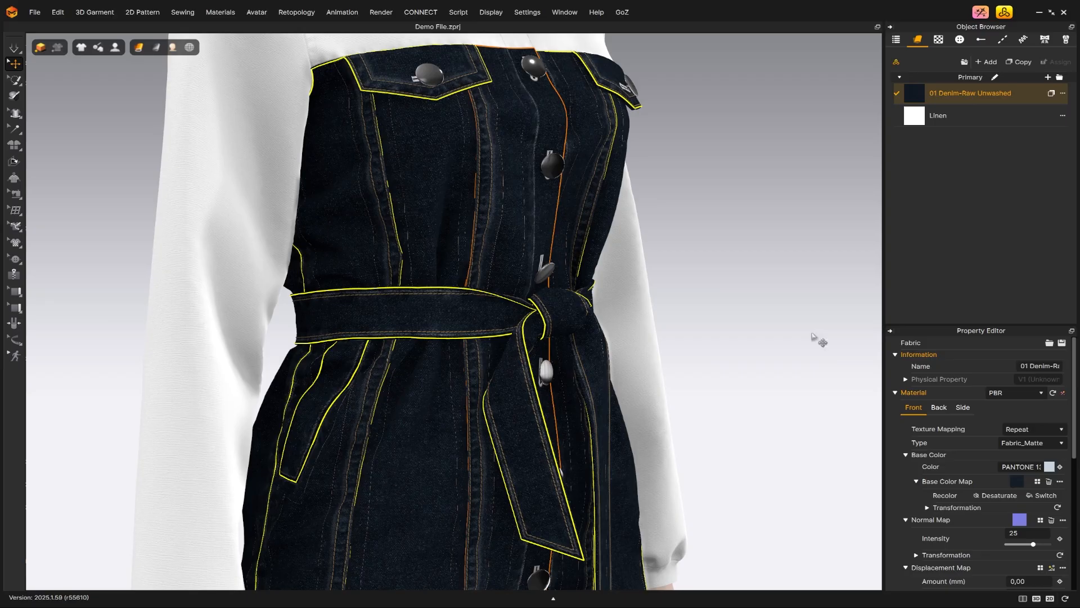
mouse_move(1026, 455)
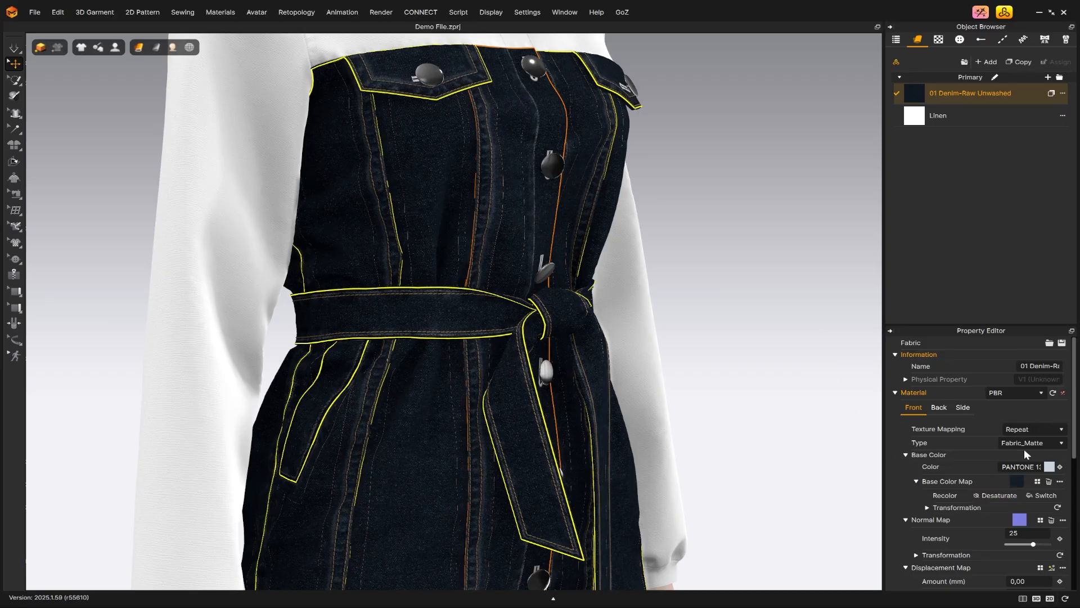
left_click(1030, 442)
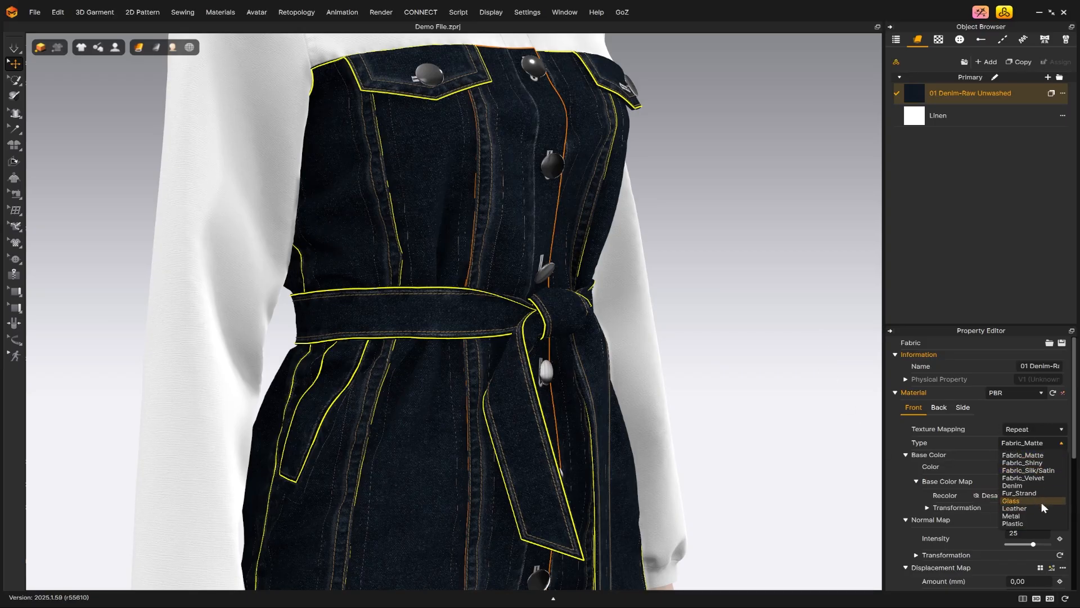
mouse_move(1012, 485)
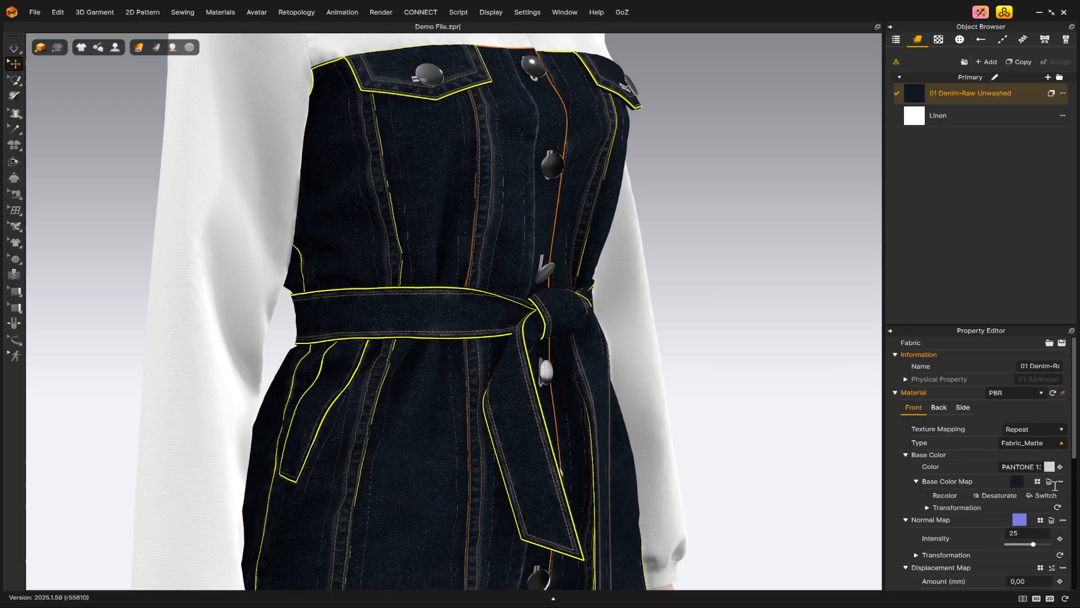
Set the raw unwashed denim's material type to Denim and browse the Wet Process options.
left_click(1026, 442)
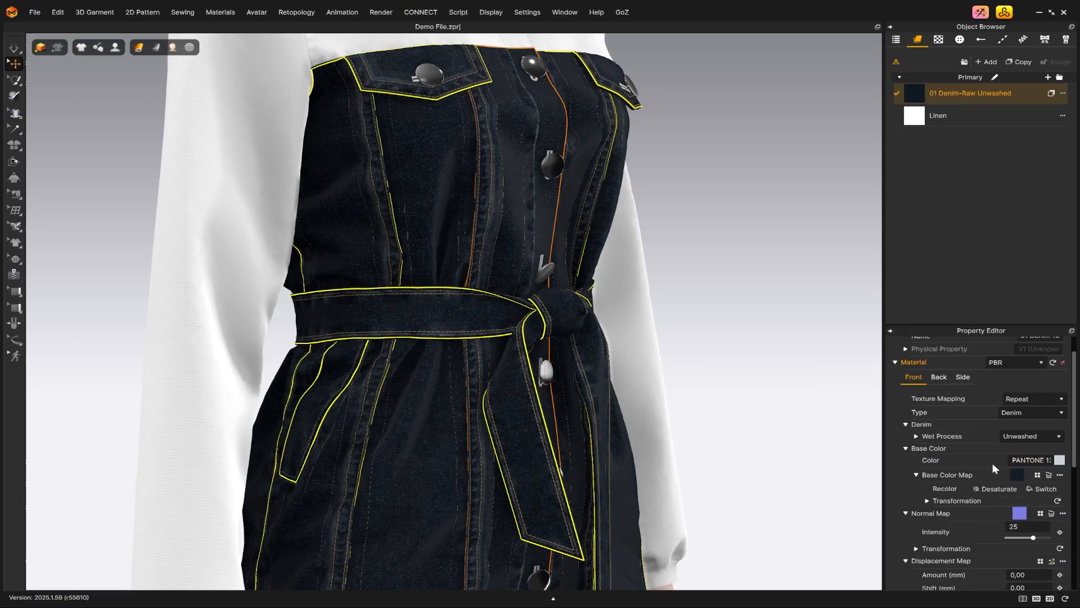
left_click(1031, 435)
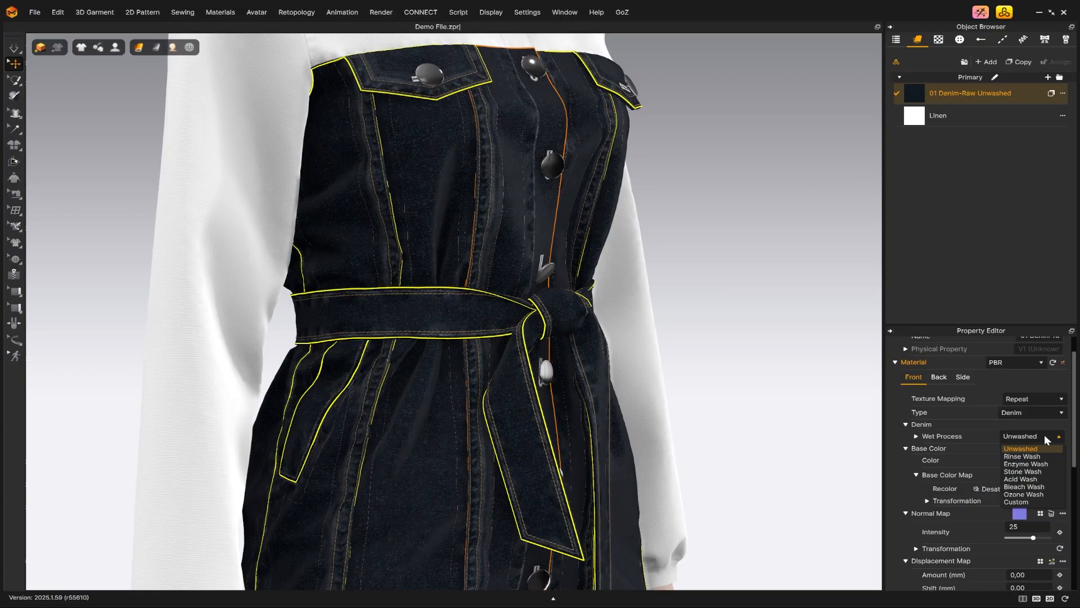
left_click(1031, 436)
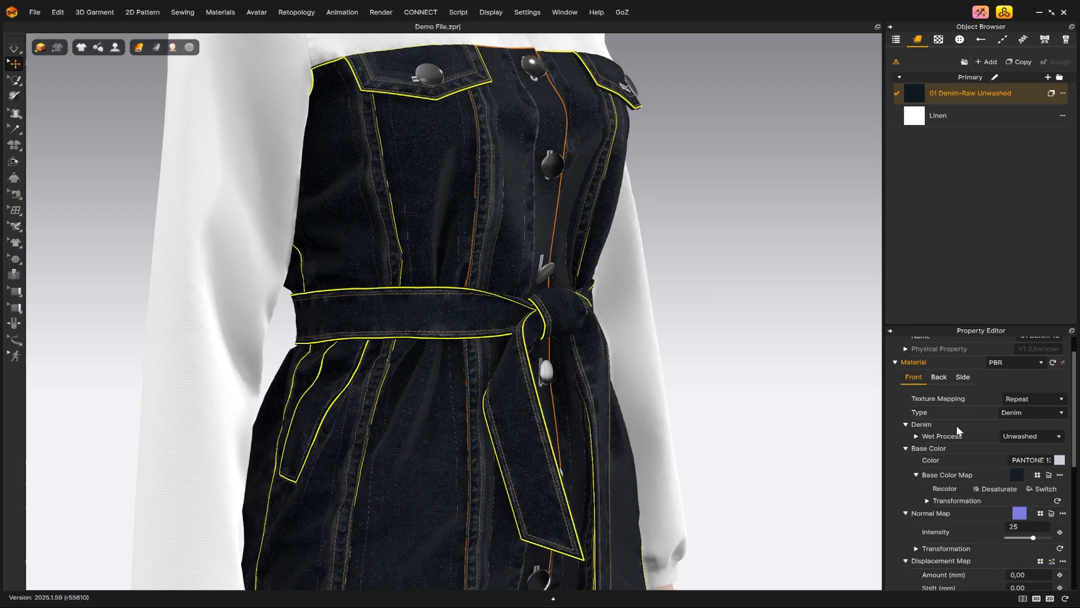
left_click(1031, 405)
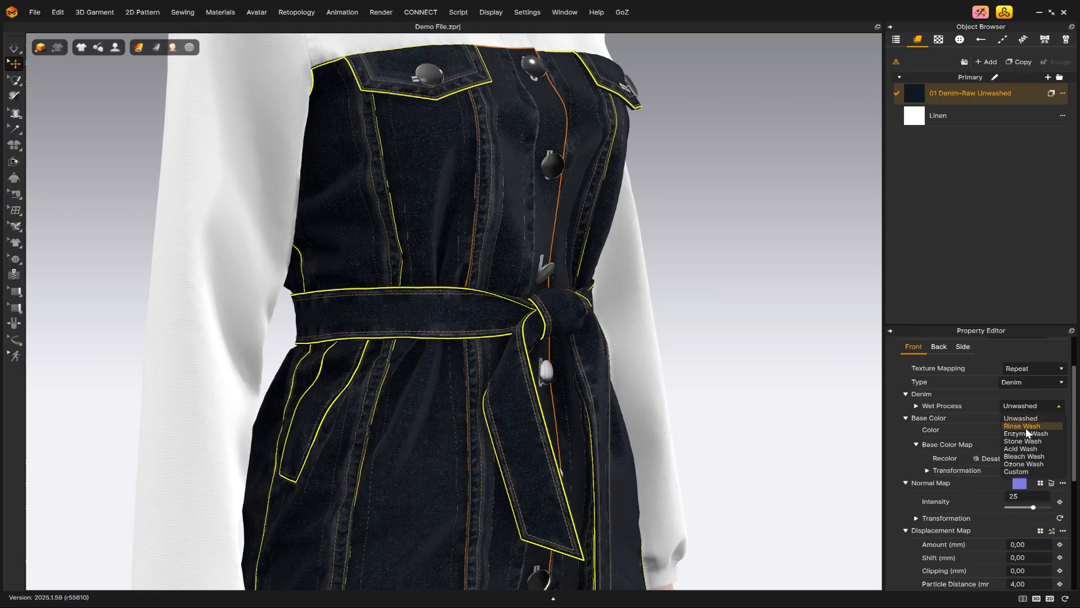
mouse_move(1022, 449)
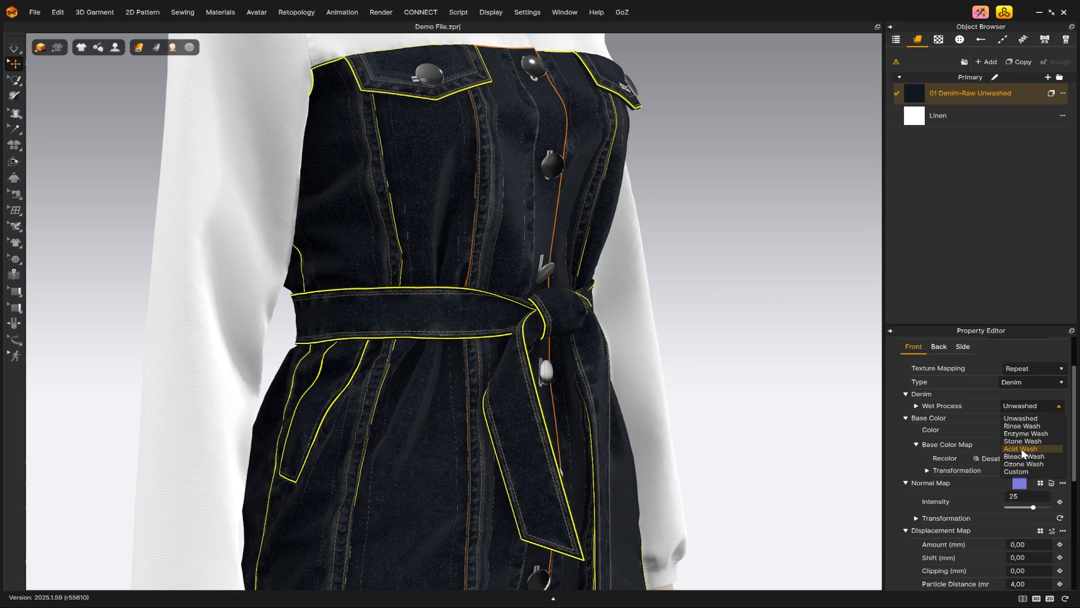
Choose Acid Wash as the denim fabric's wet process.
left_click(1022, 448)
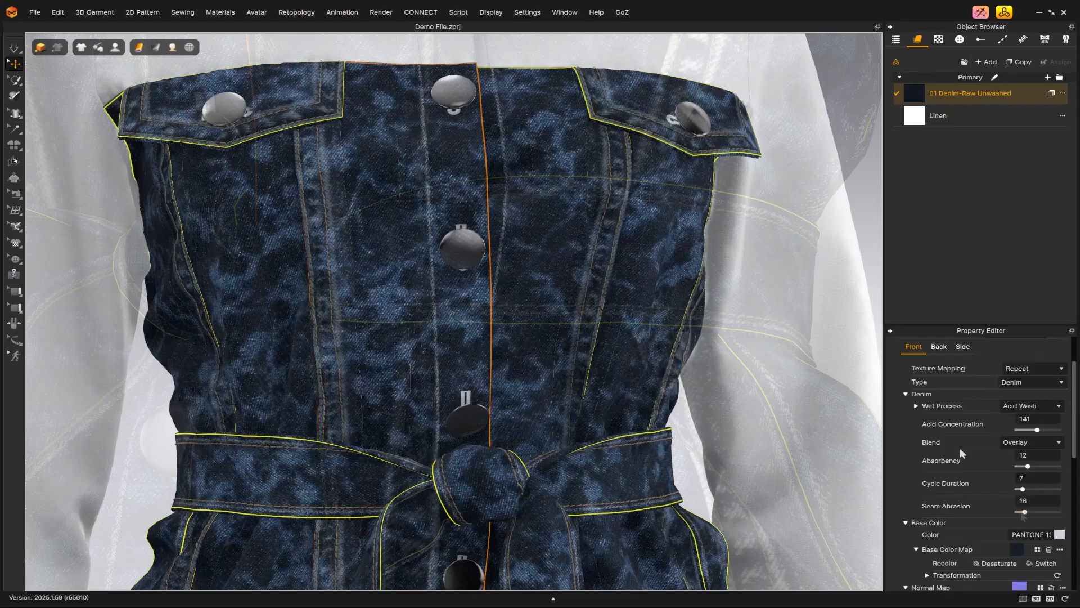
Expand the Wash Map Transformation settings and try a new width value of 200.
left_click(916, 405)
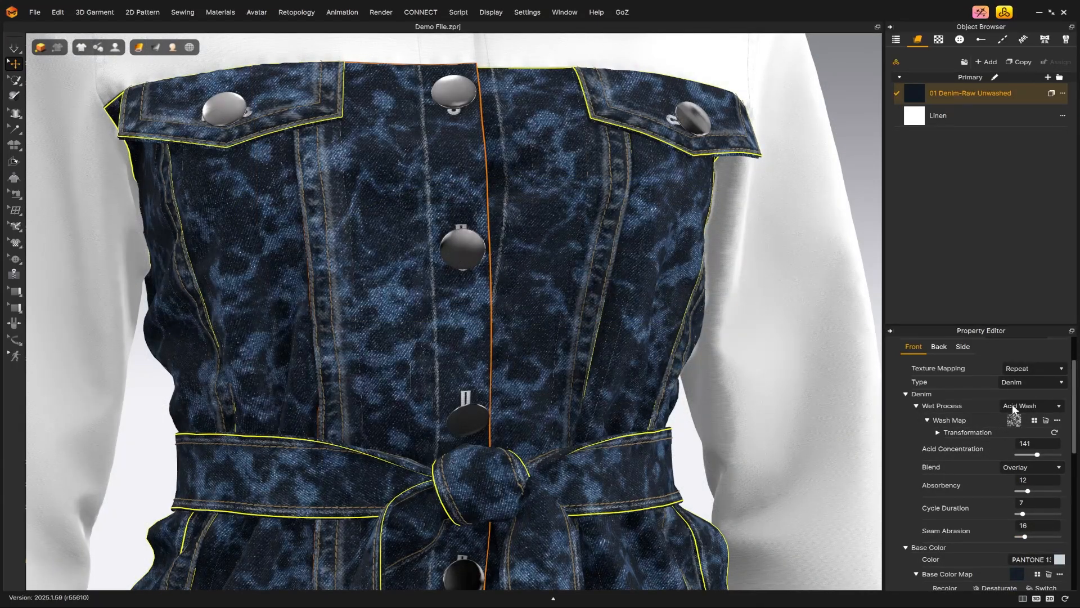
left_click(938, 432)
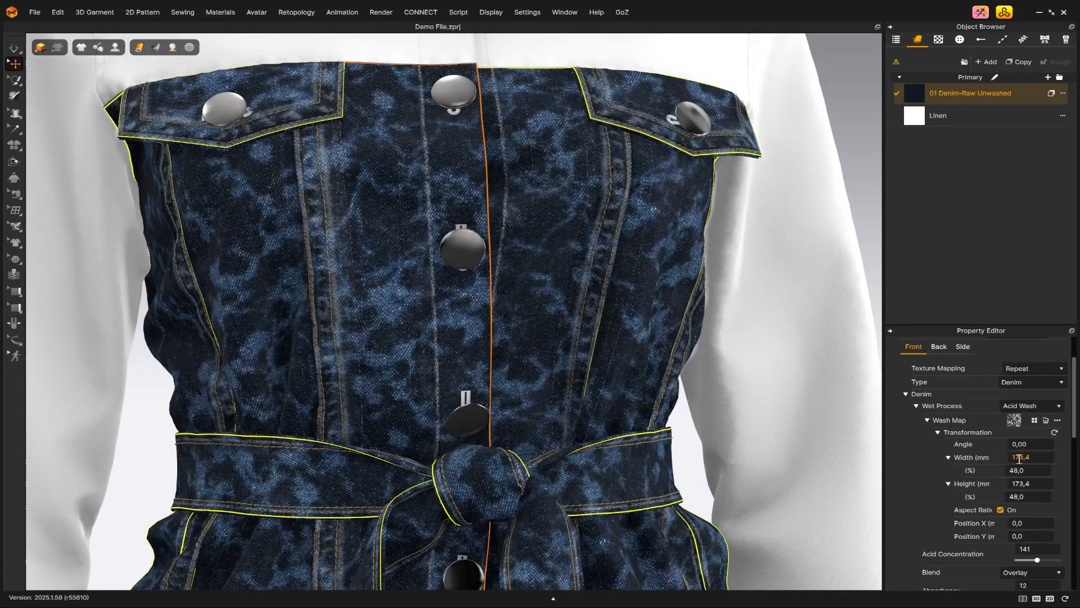
type("200,0")
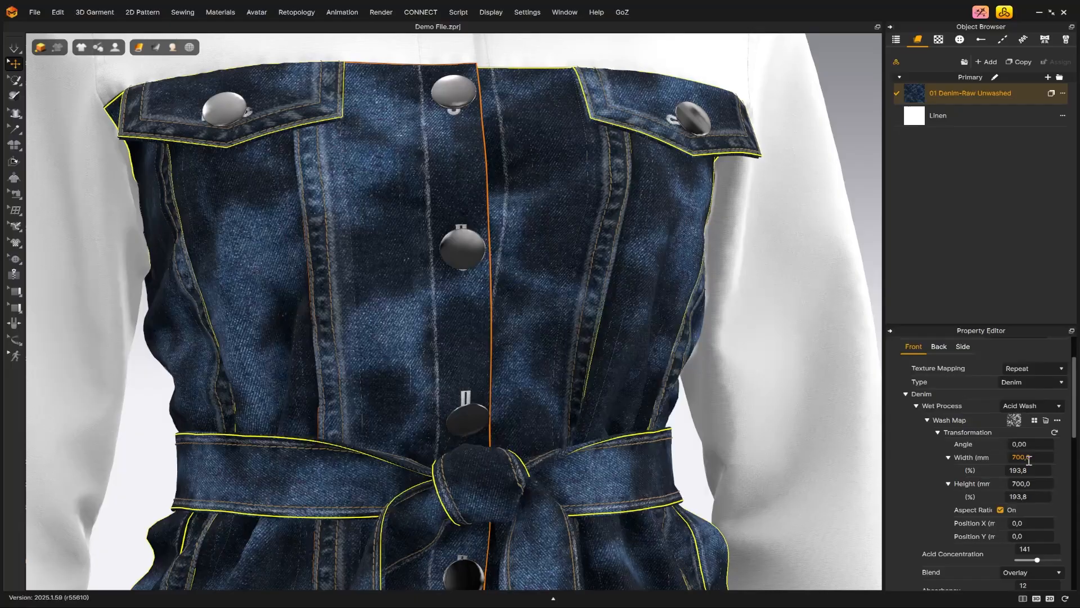
triple_click(1027, 457)
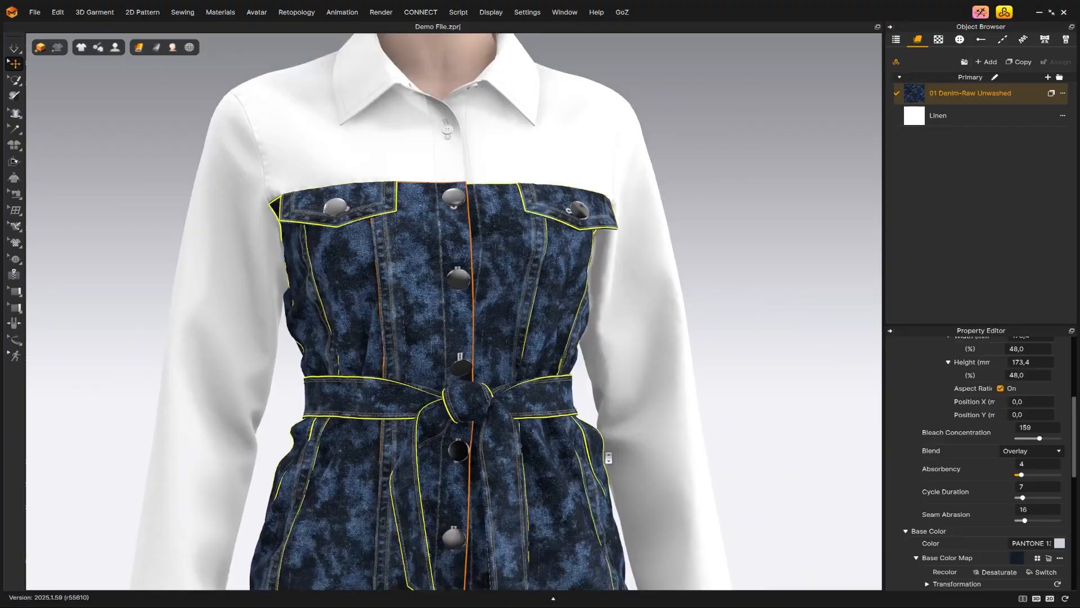
Set the denim fabric's Wet Process to Ozone Wash.
left_click(1032, 405)
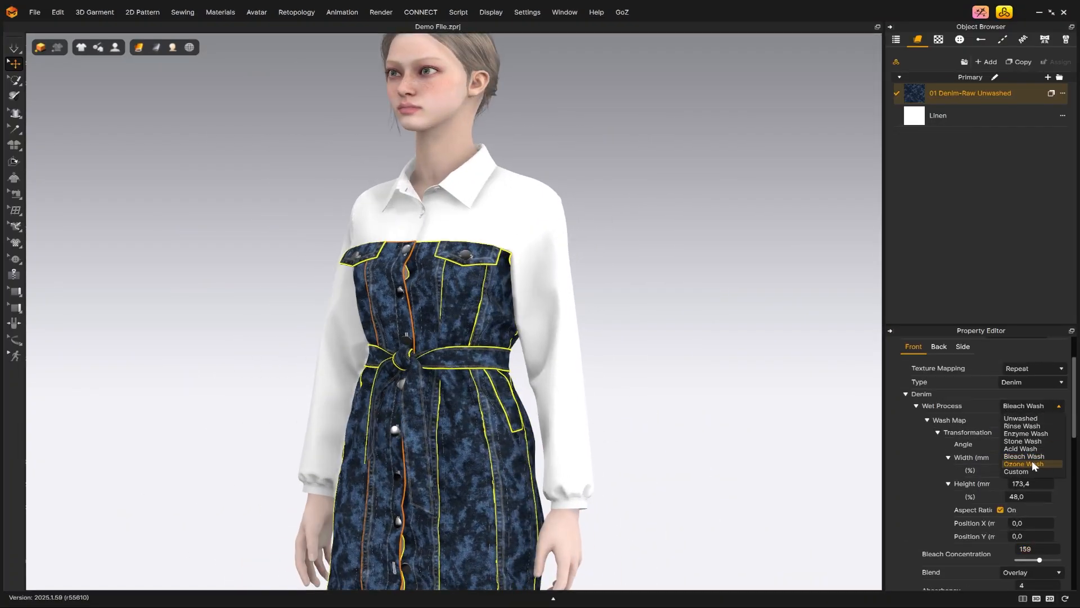
left_click(1026, 463)
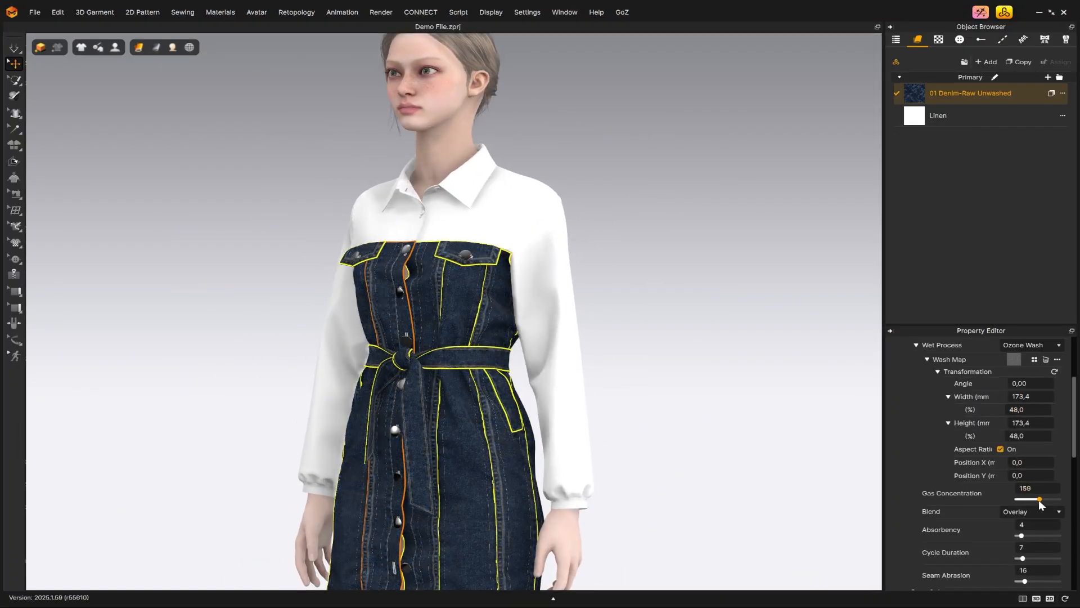